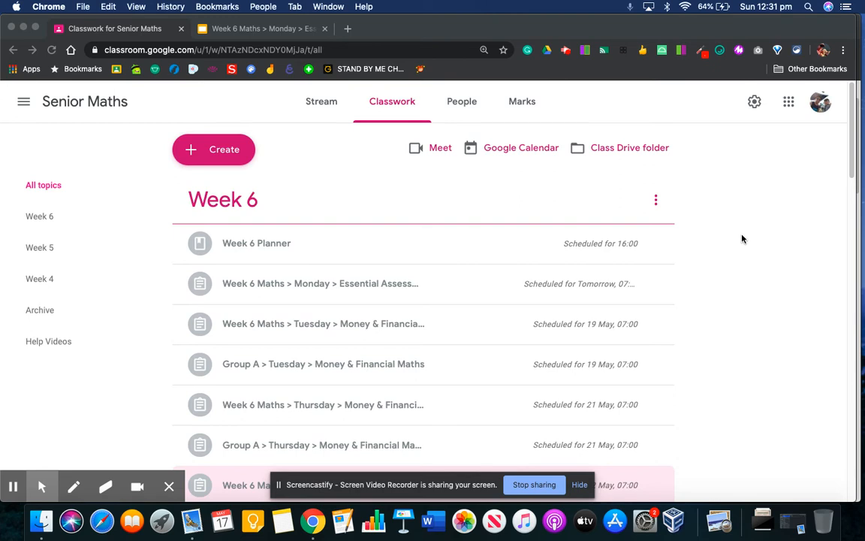
{"action": "mouse_move", "coordinate": [316, 252]}
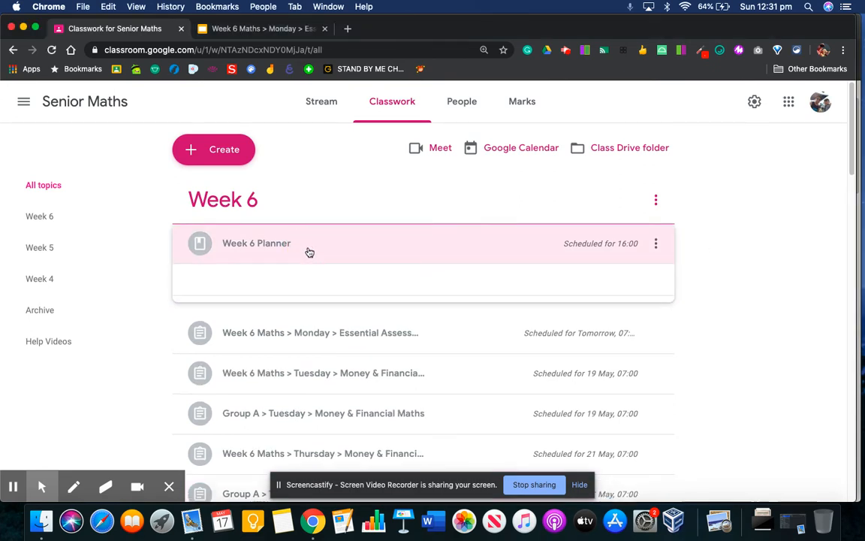
Collapse the Week 6 Planner, expand the Monday assessment post and reach its attached Money & Financial Maths slides
{"action": "left_click", "coordinate": [255, 243]}
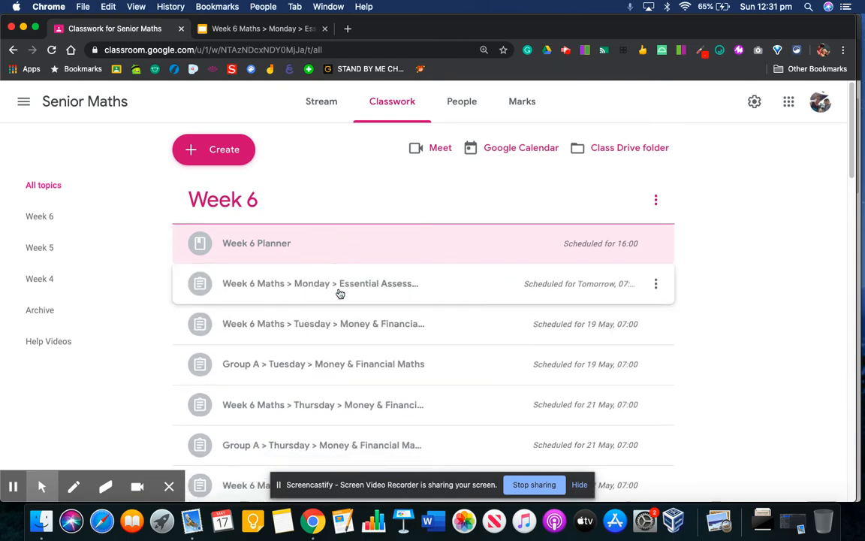
{"action": "left_click", "coordinate": [341, 283]}
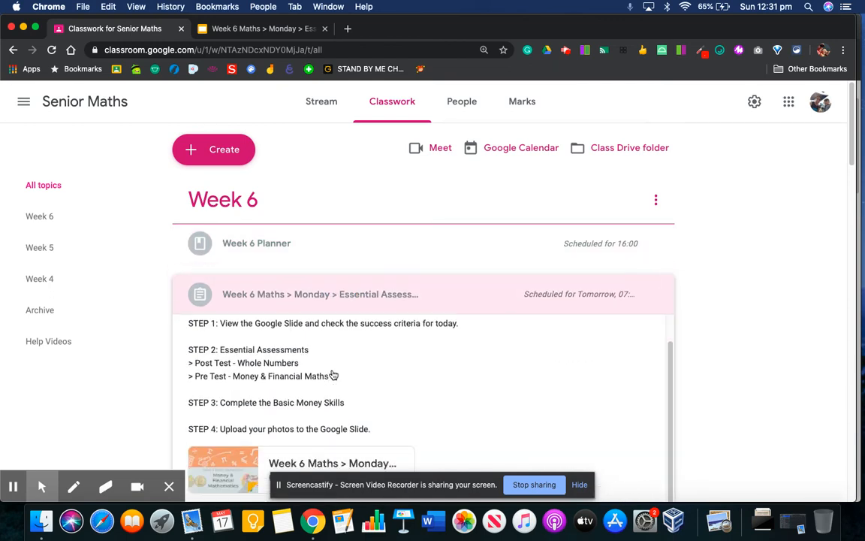
{"action": "mouse_move", "coordinate": [297, 362]}
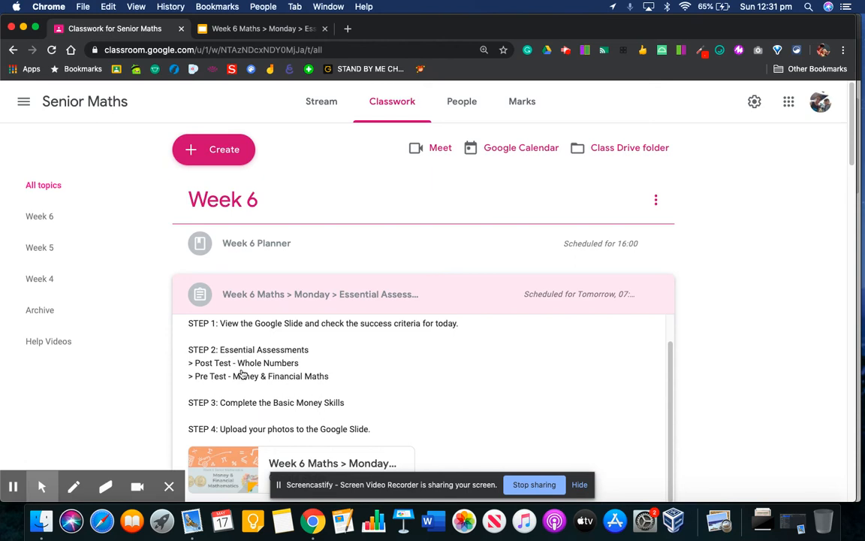
{"action": "mouse_move", "coordinate": [293, 366]}
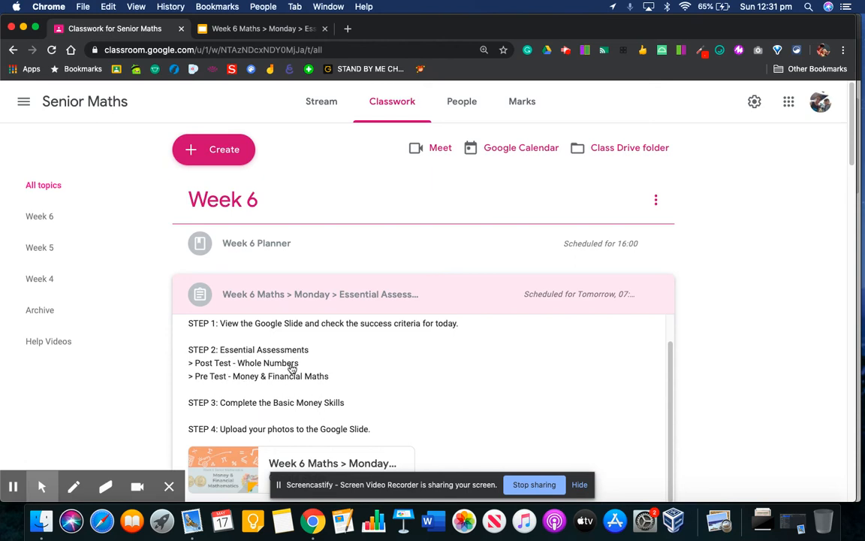
{"action": "mouse_move", "coordinate": [306, 366]}
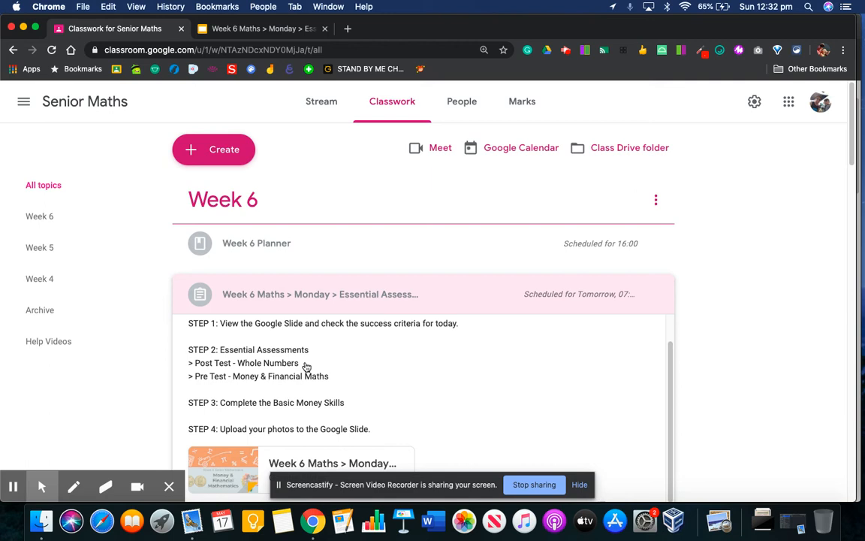
{"action": "mouse_move", "coordinate": [255, 378]}
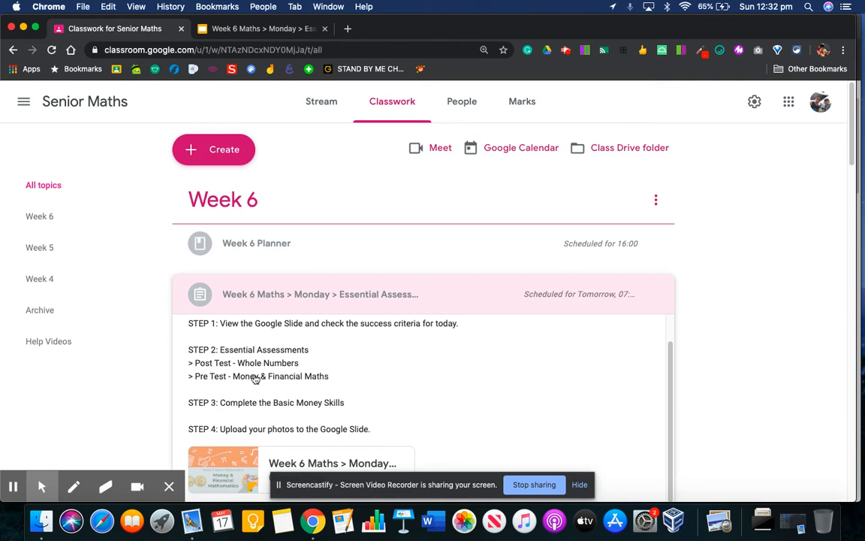
{"action": "mouse_move", "coordinate": [249, 386]}
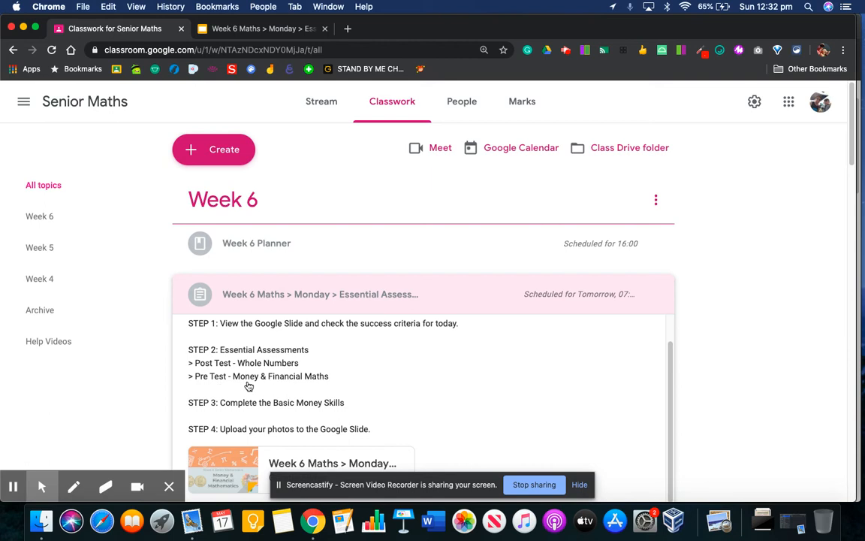
{"action": "mouse_move", "coordinate": [355, 385]}
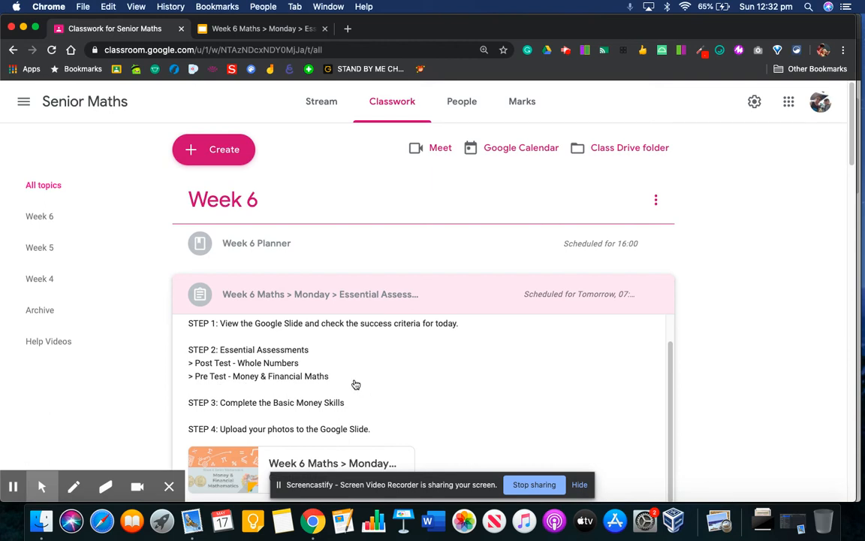
{"action": "mouse_move", "coordinate": [243, 409]}
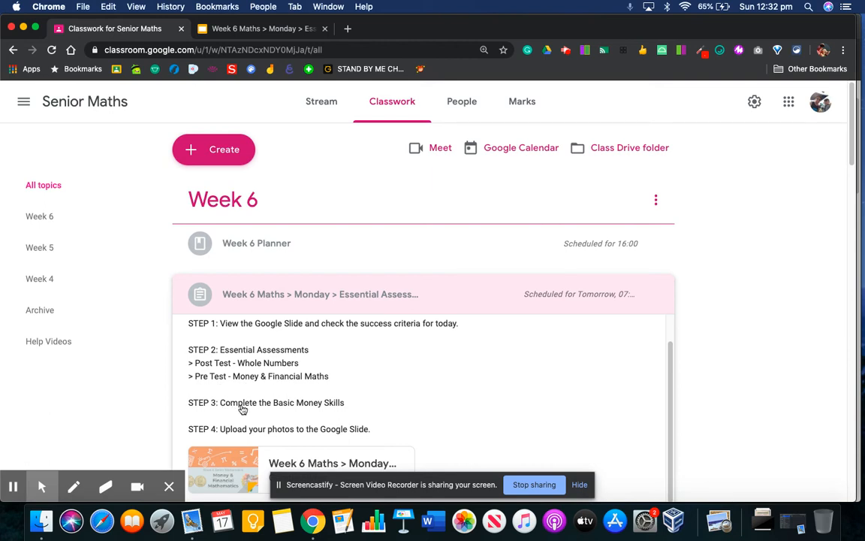
{"action": "mouse_move", "coordinate": [233, 432]}
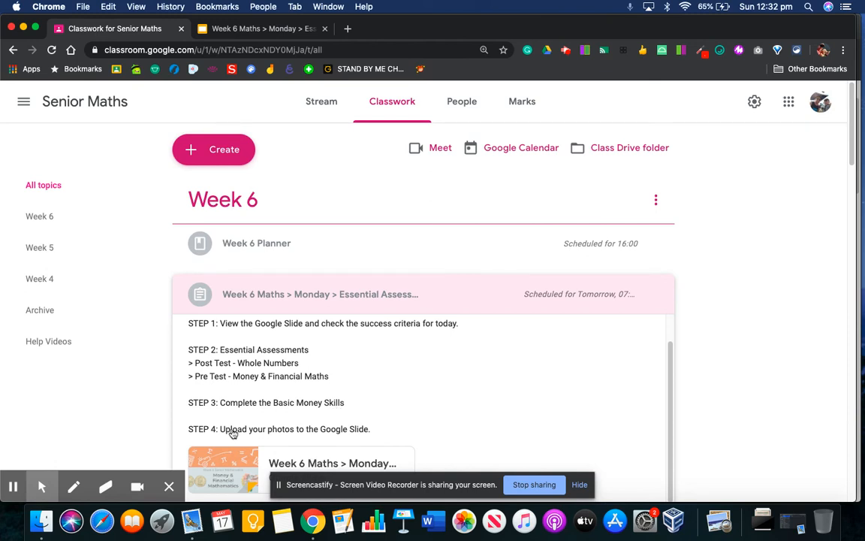
{"action": "mouse_move", "coordinate": [329, 423]}
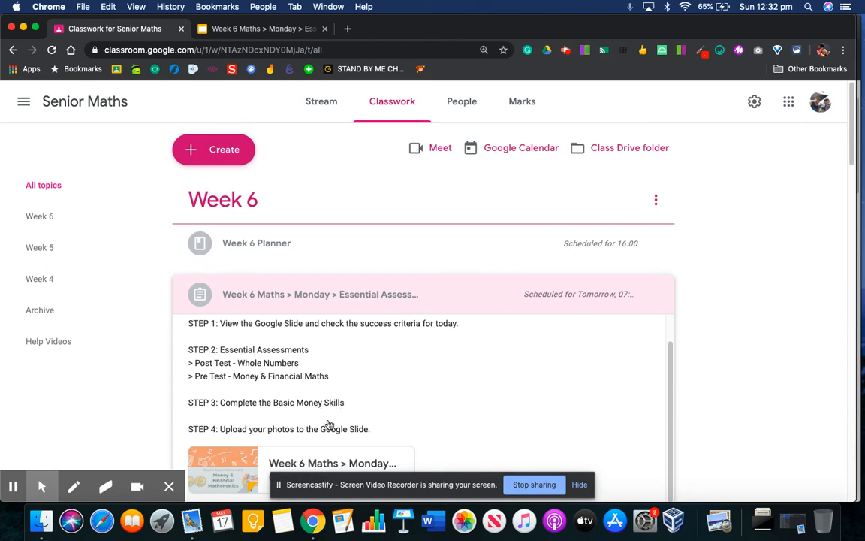
{"action": "scroll", "scroll_direction": "down", "scroll_amount": 3}
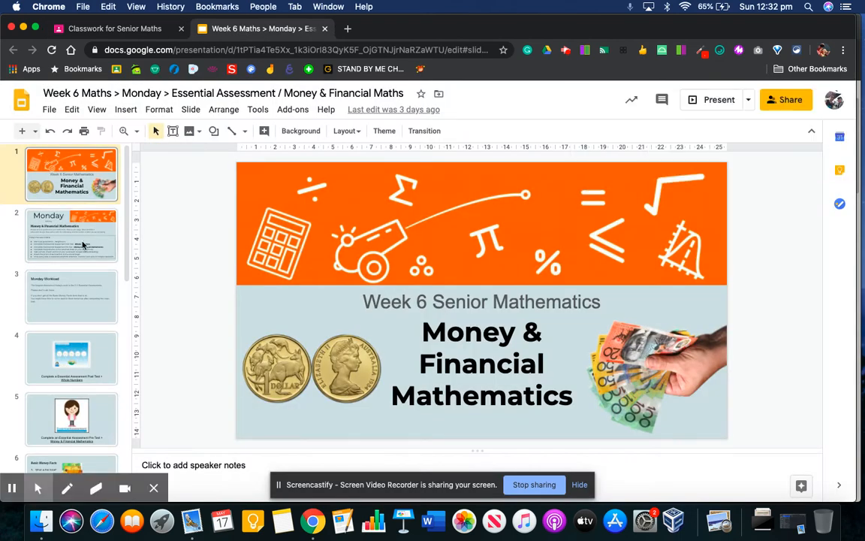
Show the Monday success criteria slide of the Money & Financial Maths deck
{"action": "left_click", "coordinate": [72, 235]}
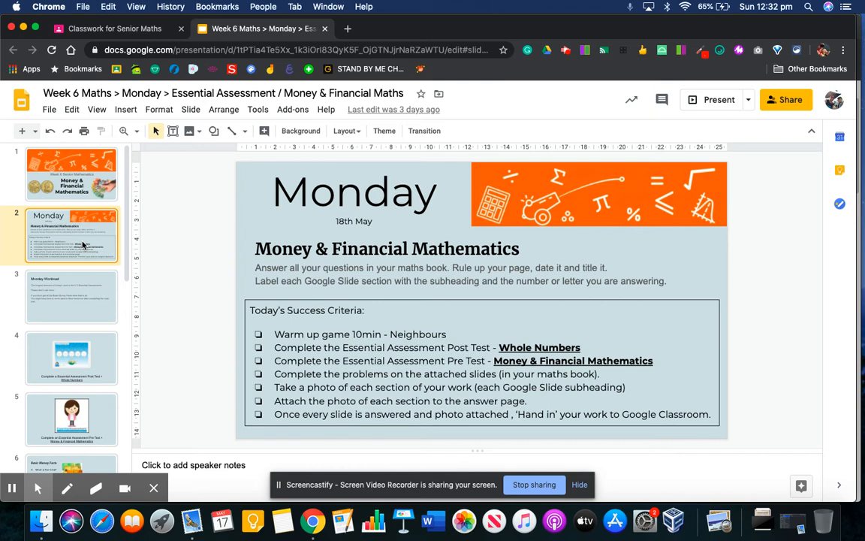
{"action": "mouse_move", "coordinate": [391, 333]}
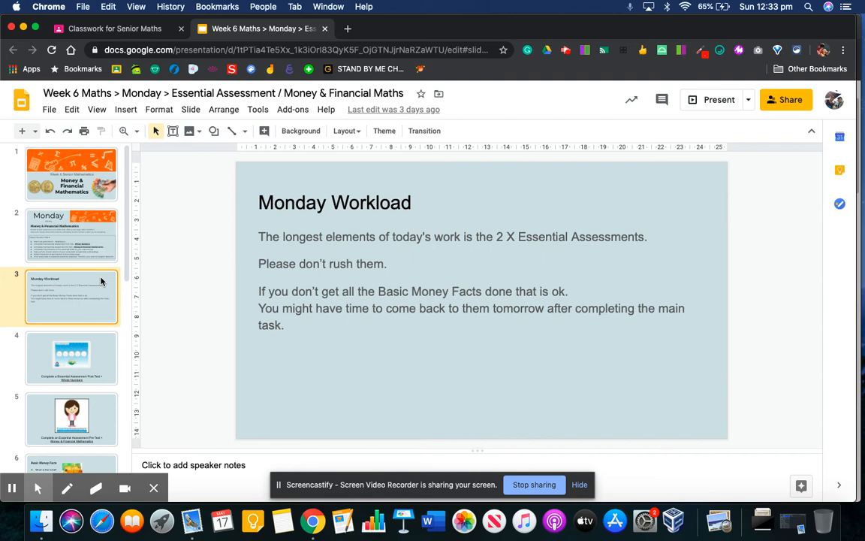
Step through the Post Test, Pre Test and Basic Money Facts slides, ending on the task G budget number-line slide
{"action": "left_click", "coordinate": [70, 361]}
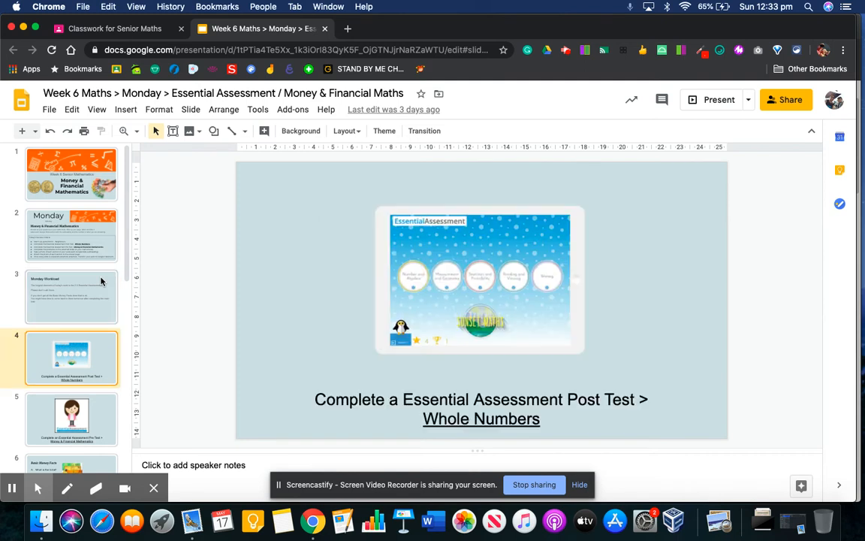
{"action": "left_click", "coordinate": [72, 419]}
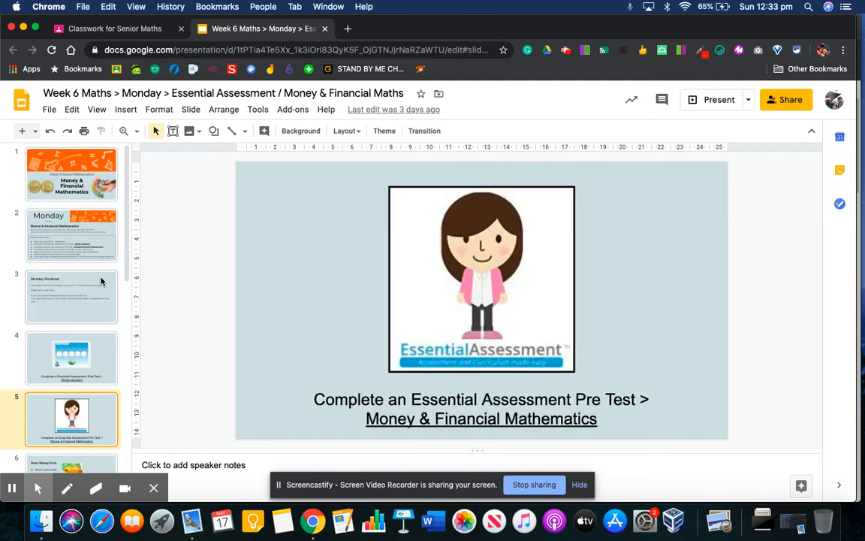
{"action": "left_click", "coordinate": [72, 434]}
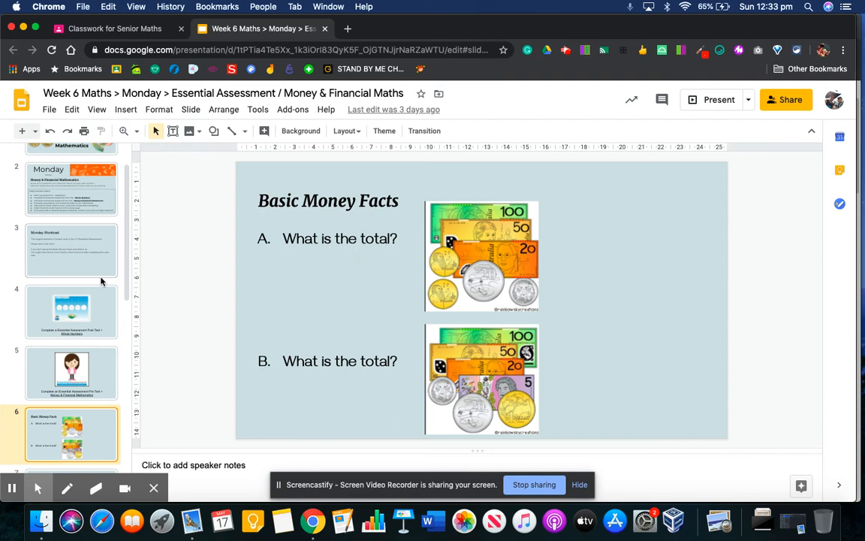
{"action": "left_click", "coordinate": [72, 434]}
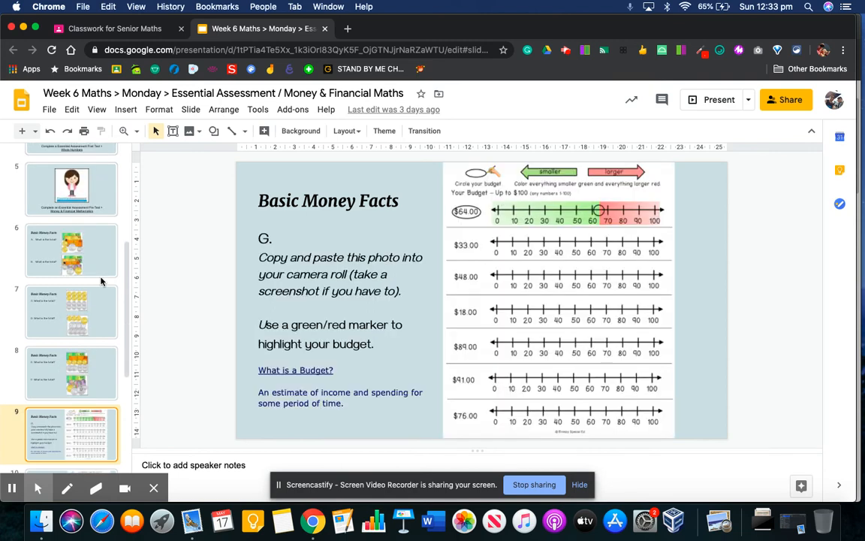
{"action": "left_click", "coordinate": [72, 372]}
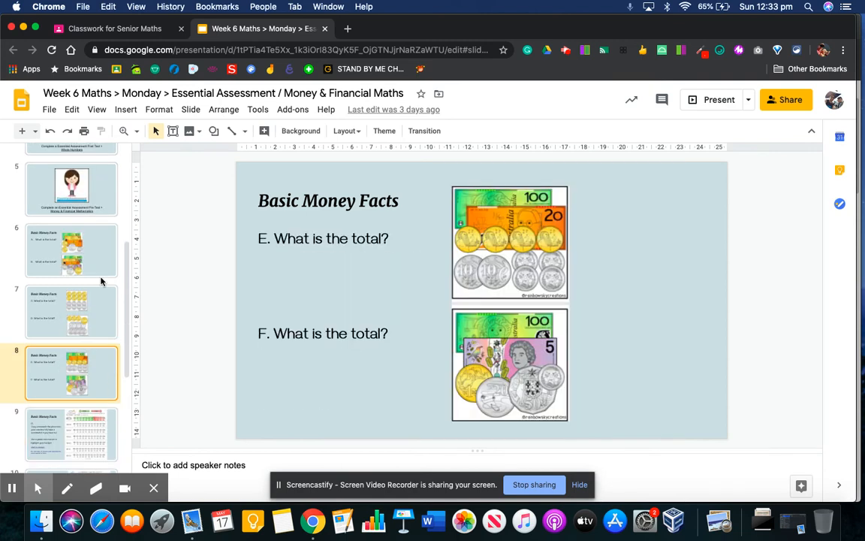
{"action": "left_click", "coordinate": [73, 311]}
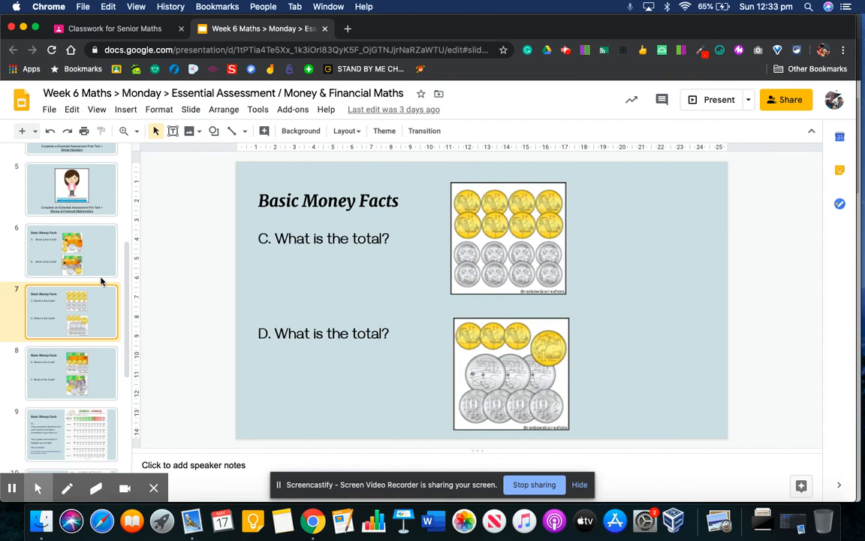
{"action": "left_click", "coordinate": [68, 372]}
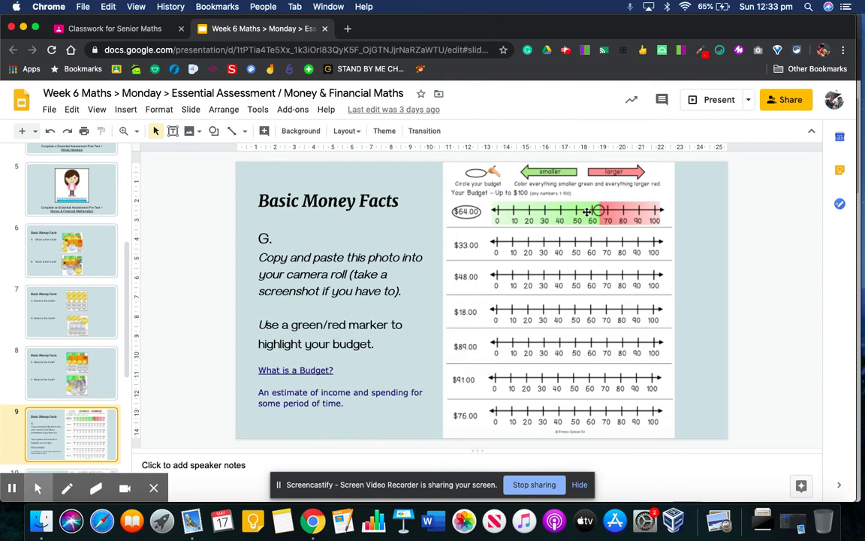
{"action": "mouse_move", "coordinate": [600, 210]}
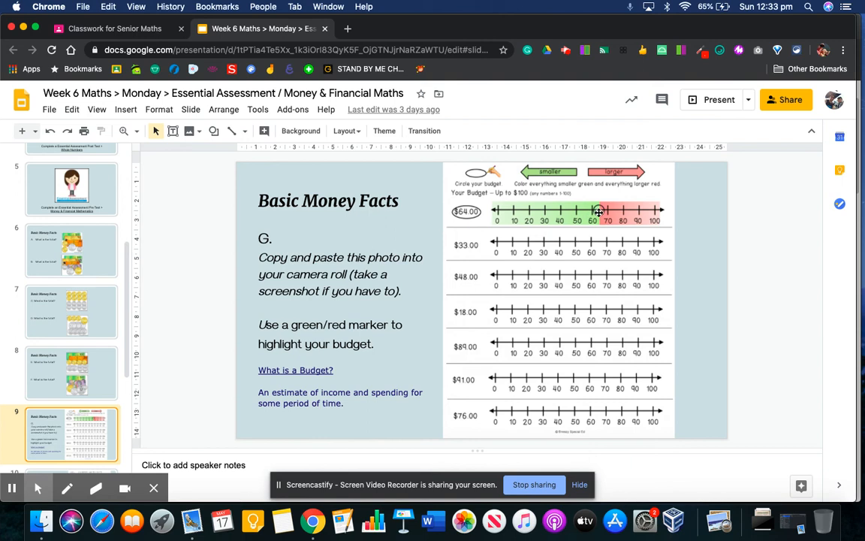
{"action": "mouse_move", "coordinate": [508, 203]}
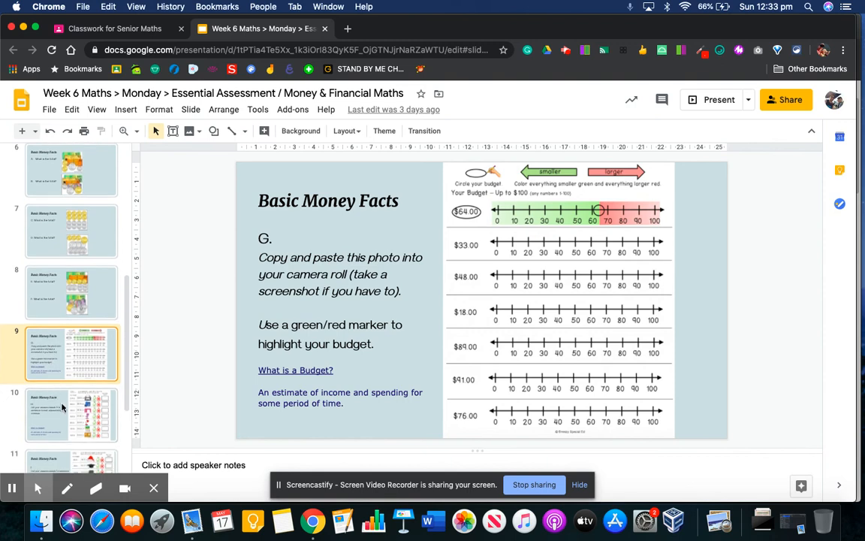
View the task H, task J and photo-upload slides, revisit the first Basic Money Facts slide, and return to Classroom
{"action": "left_click", "coordinate": [72, 414]}
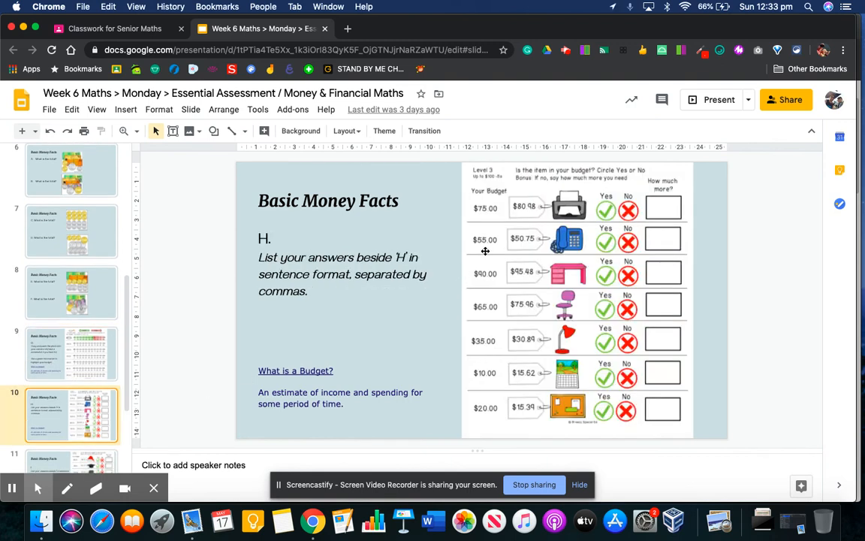
{"action": "mouse_move", "coordinate": [499, 235]}
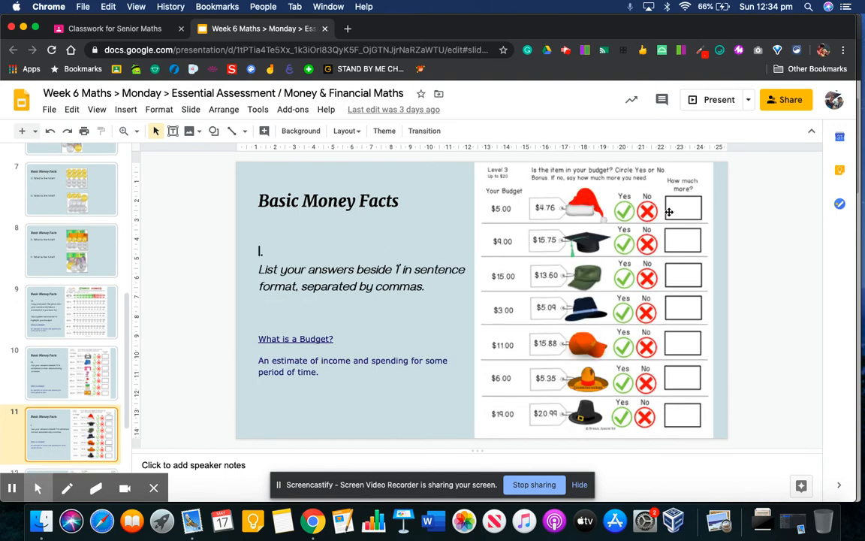
{"action": "left_click", "coordinate": [71, 434]}
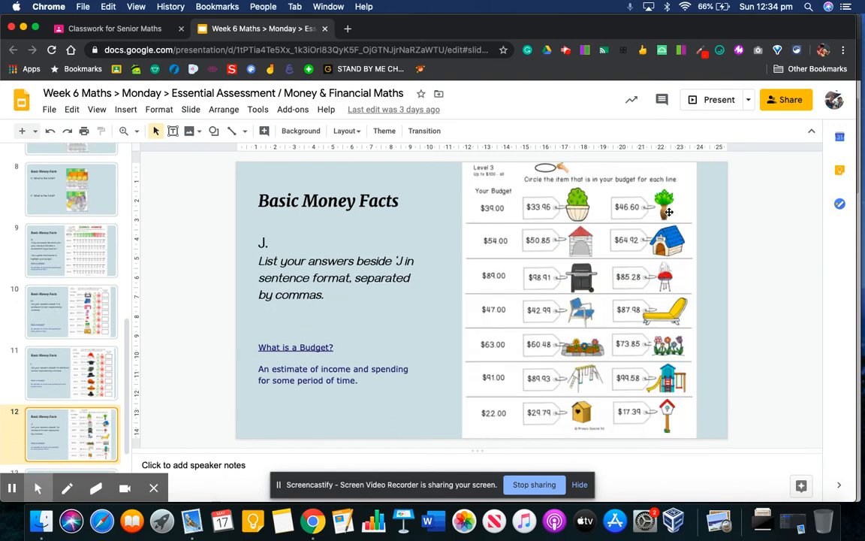
{"action": "left_click", "coordinate": [72, 445]}
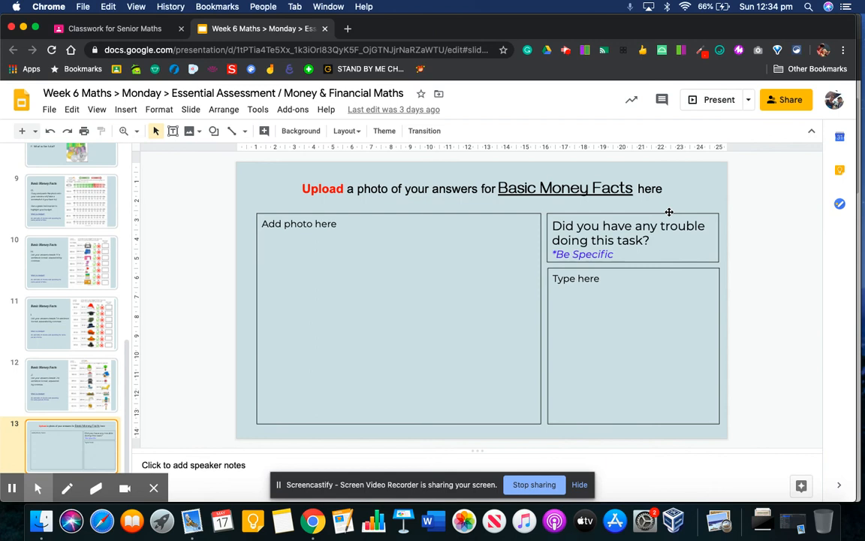
{"action": "left_click", "coordinate": [72, 385]}
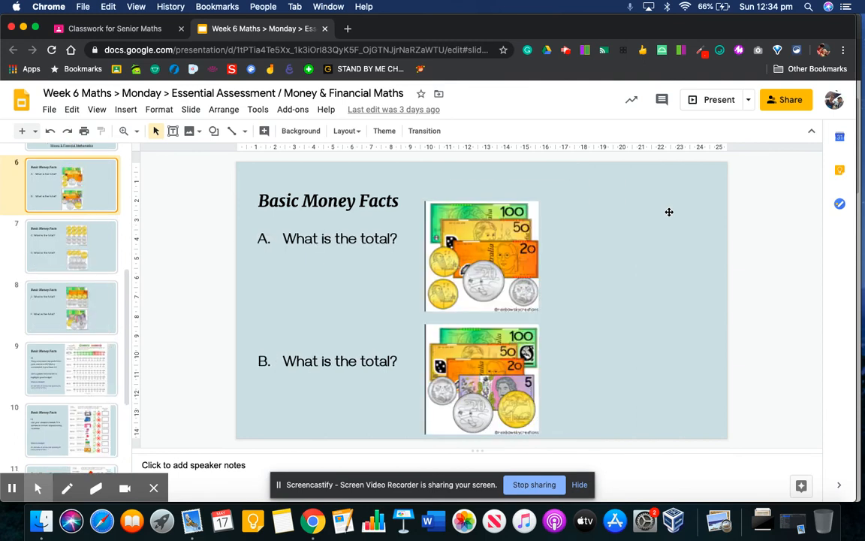
{"action": "left_click", "coordinate": [112, 29]}
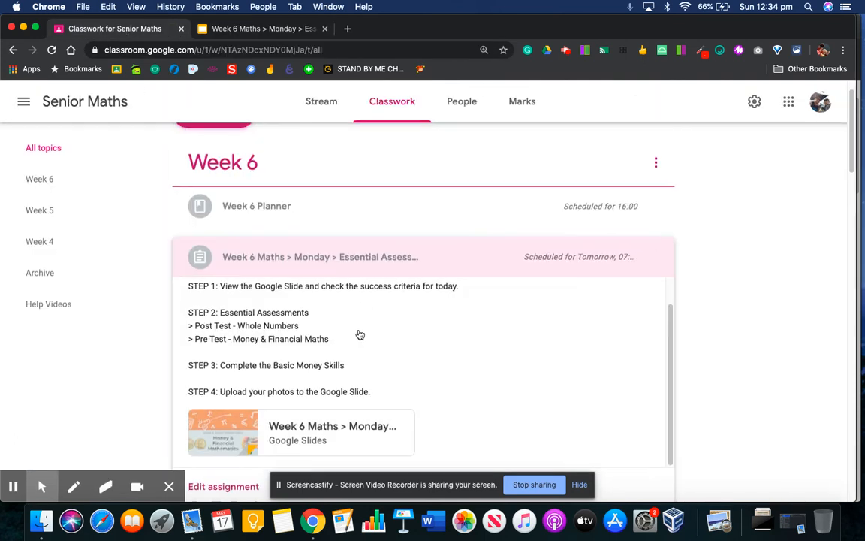
Expand the Tuesday Money & Financial Maths assignment and bring its steps and attachments into view
{"action": "scroll", "scroll_direction": "down", "scroll_amount": 3}
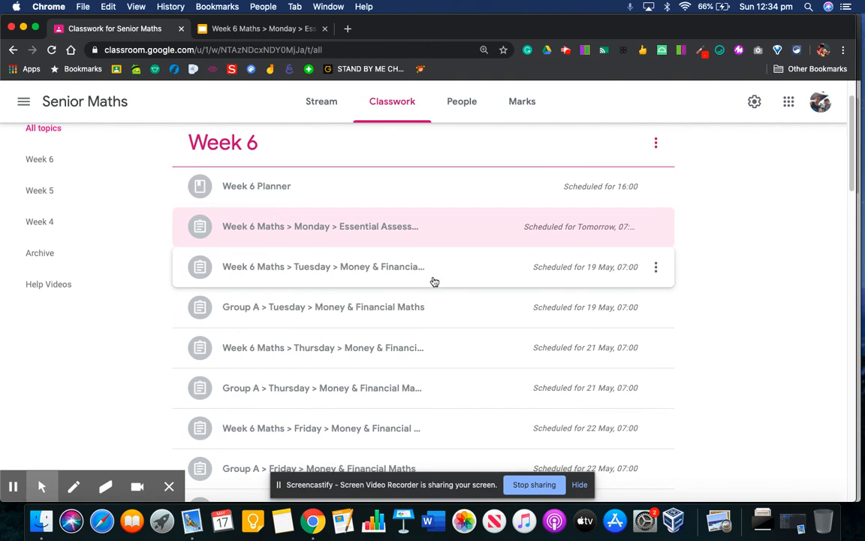
{"action": "left_click", "coordinate": [323, 267]}
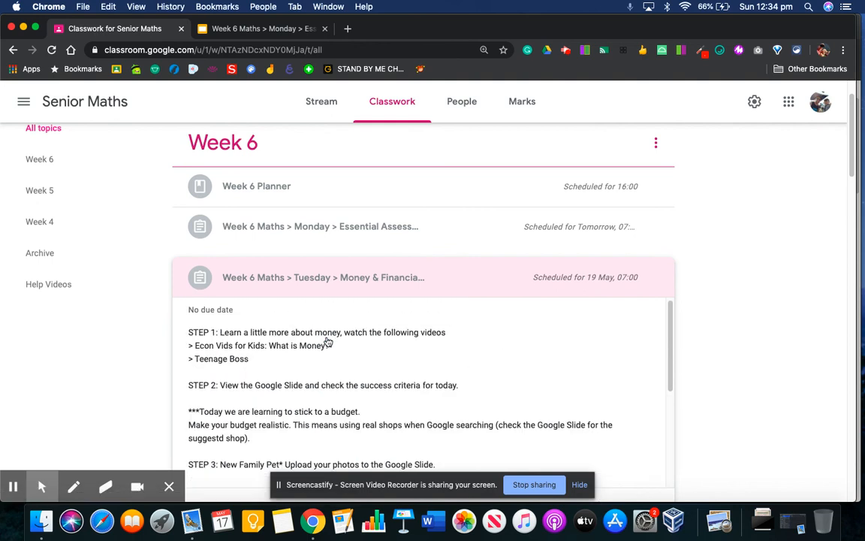
{"action": "mouse_move", "coordinate": [279, 352]}
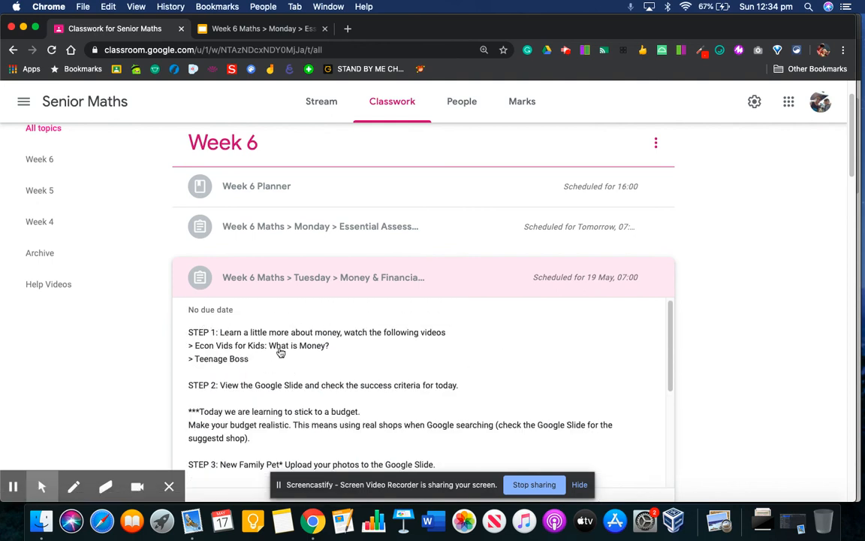
{"action": "scroll", "scroll_direction": "down", "scroll_amount": 3}
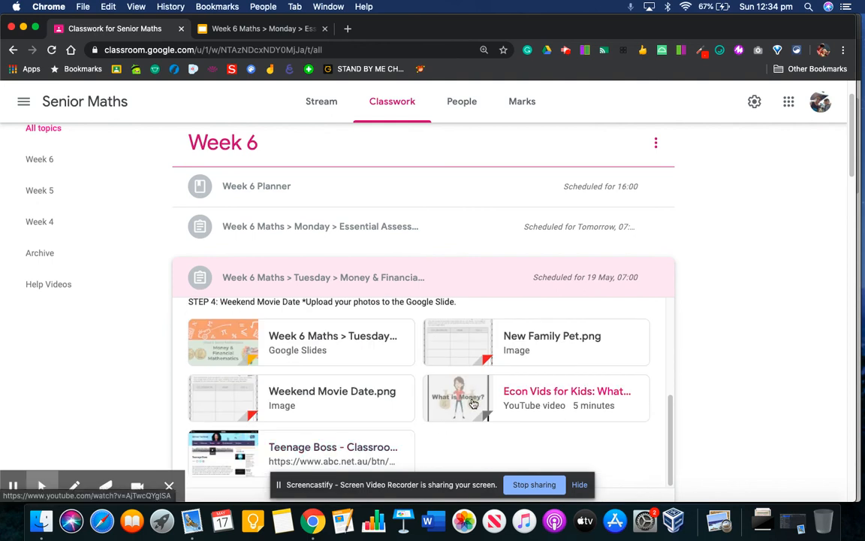
{"action": "mouse_move", "coordinate": [474, 402]}
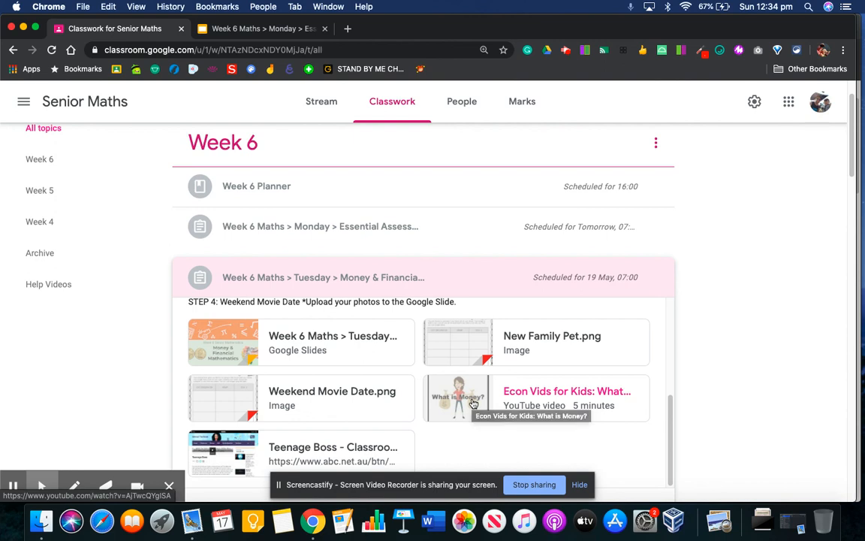
{"action": "mouse_move", "coordinate": [468, 398]}
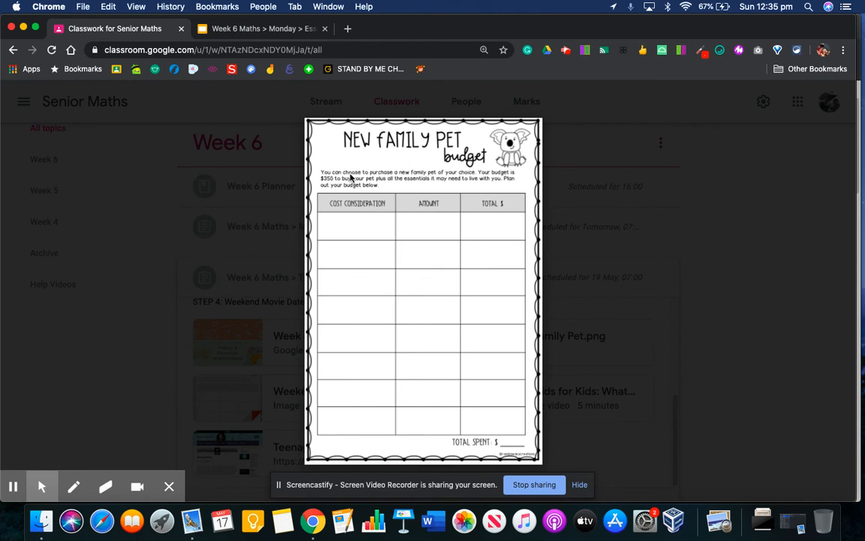
{"action": "mouse_move", "coordinate": [331, 189]}
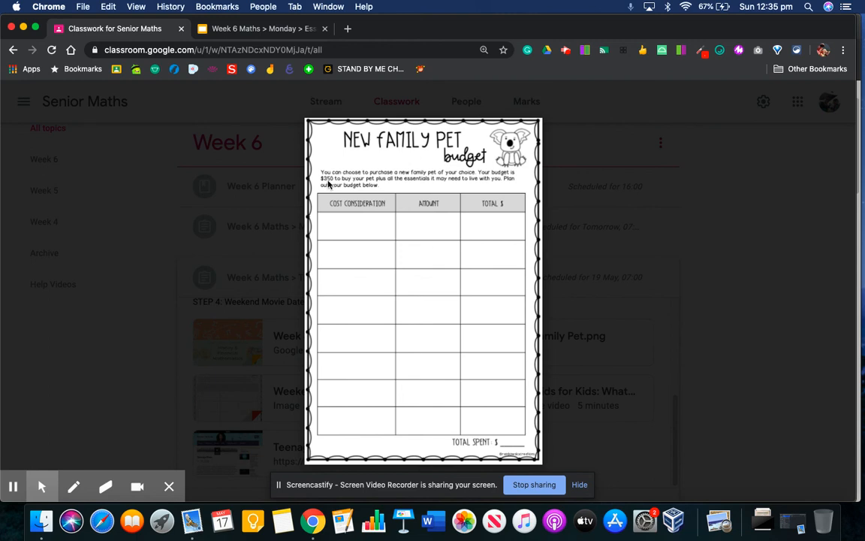
{"action": "mouse_move", "coordinate": [374, 221]}
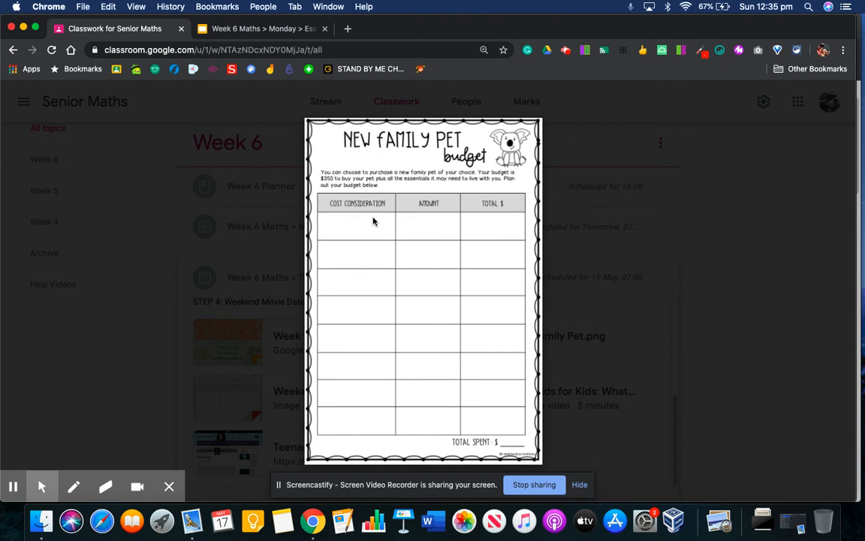
{"action": "mouse_move", "coordinate": [358, 225]}
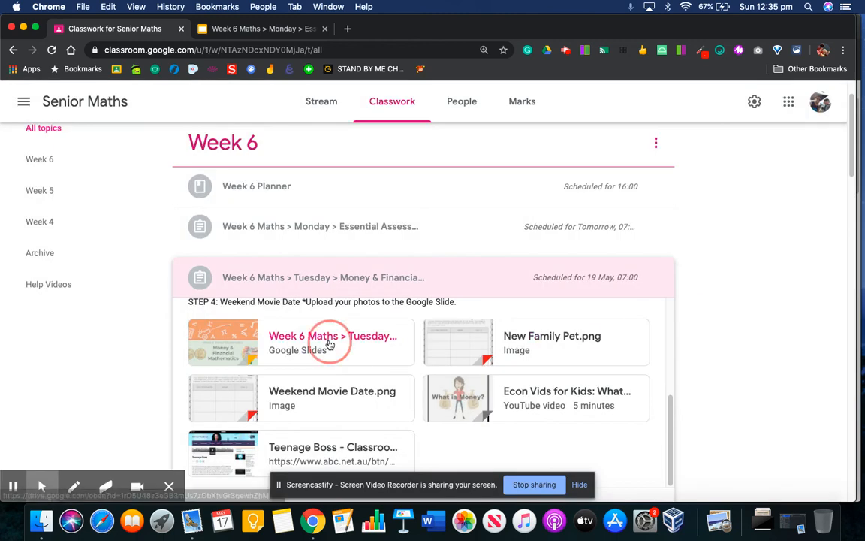
Launch the Tuesday slide deck, expand the Thursday assignment, then switch to the Tuesday deck's tab
{"action": "left_click", "coordinate": [329, 334]}
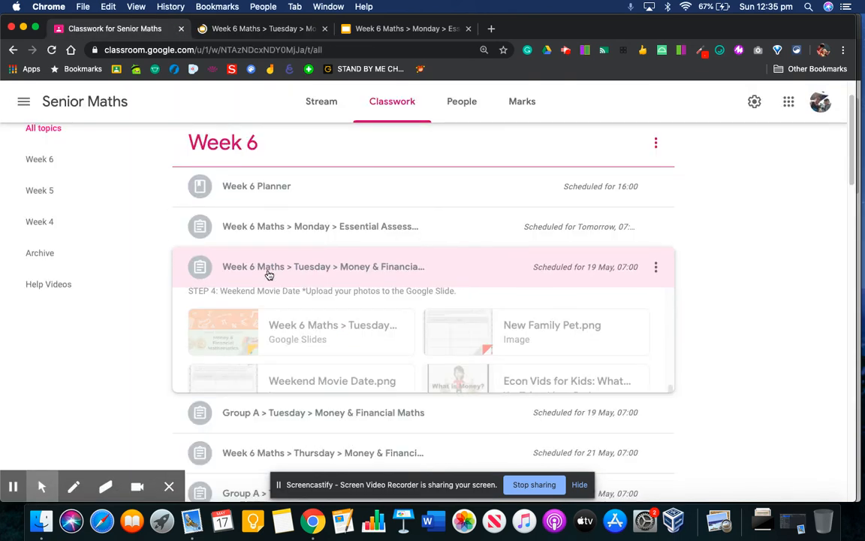
{"action": "left_click", "coordinate": [332, 357]}
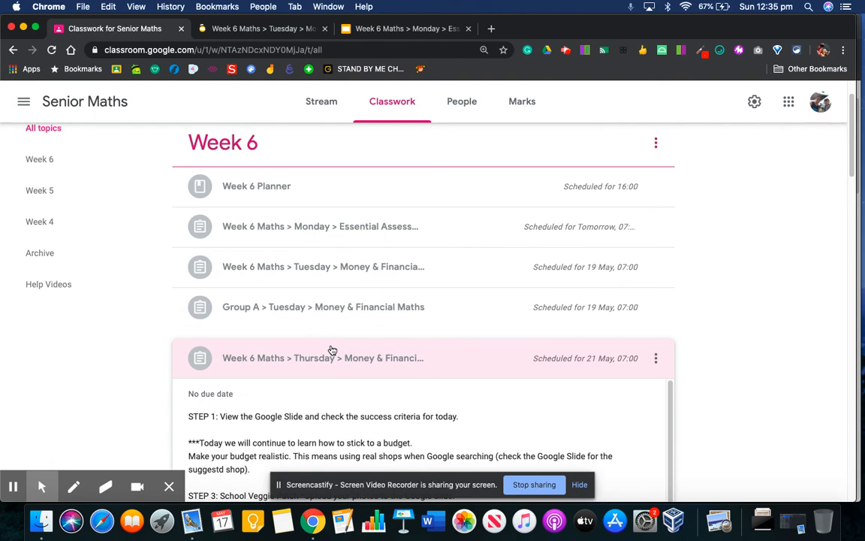
{"action": "scroll", "scroll_direction": "down", "scroll_amount": 3}
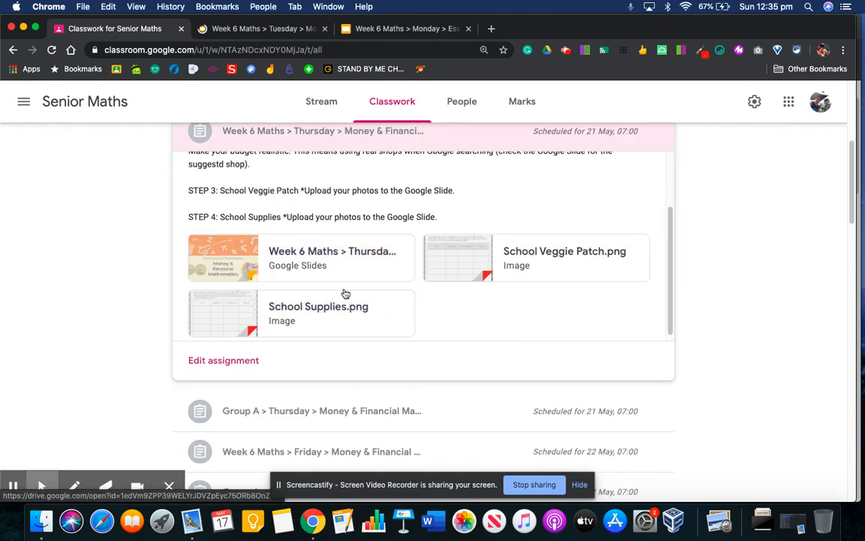
{"action": "left_click", "coordinate": [222, 259]}
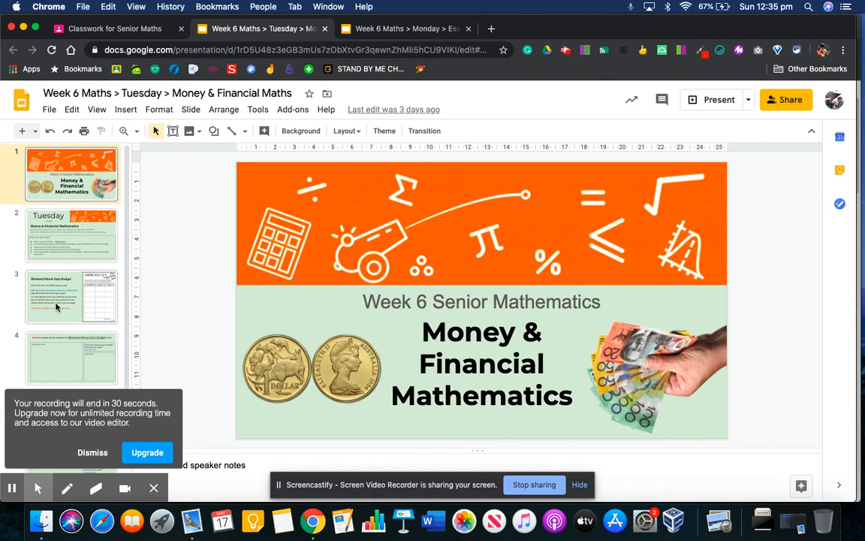
Show the Weekend Movie Date Budget slide, then the My Family Pet Budget slide
{"action": "left_click", "coordinate": [72, 294]}
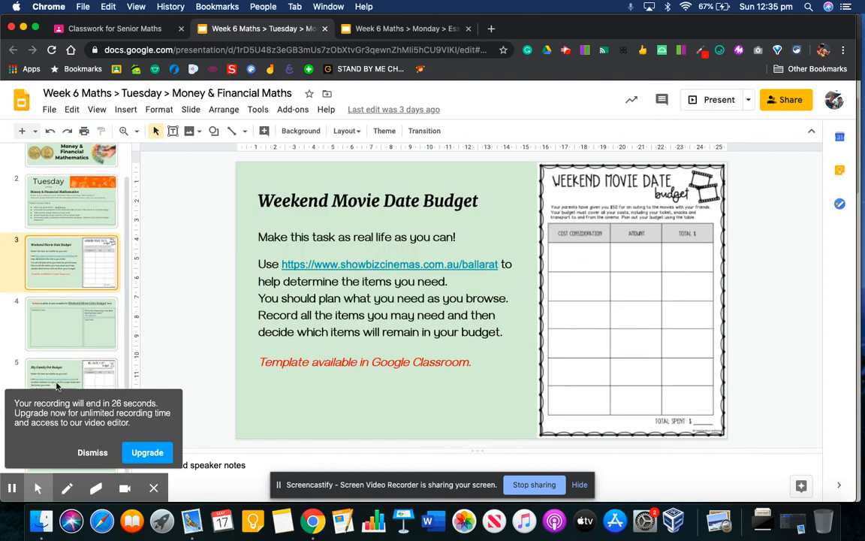
{"action": "left_click", "coordinate": [72, 379]}
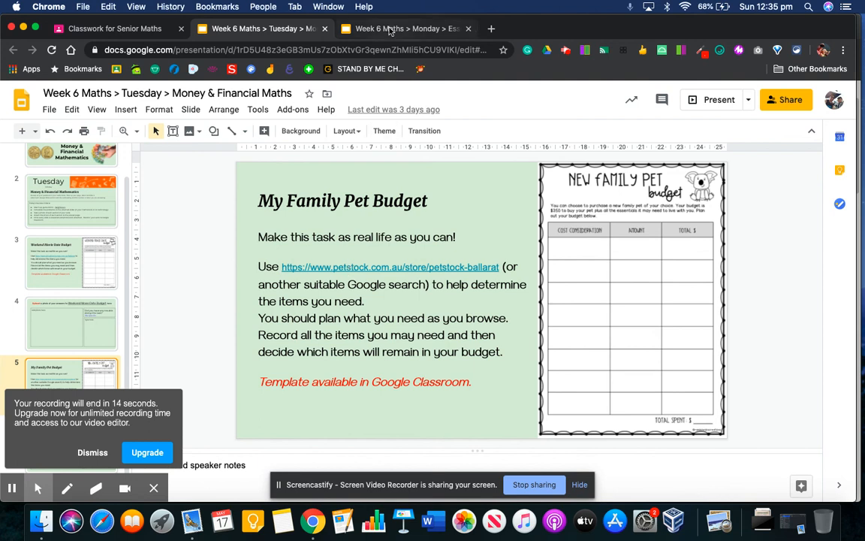
{"action": "mouse_move", "coordinate": [390, 28]}
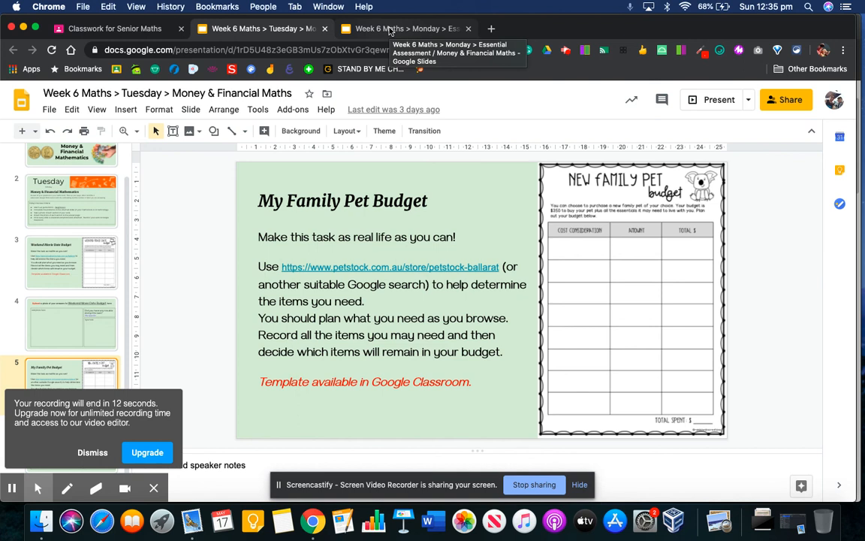